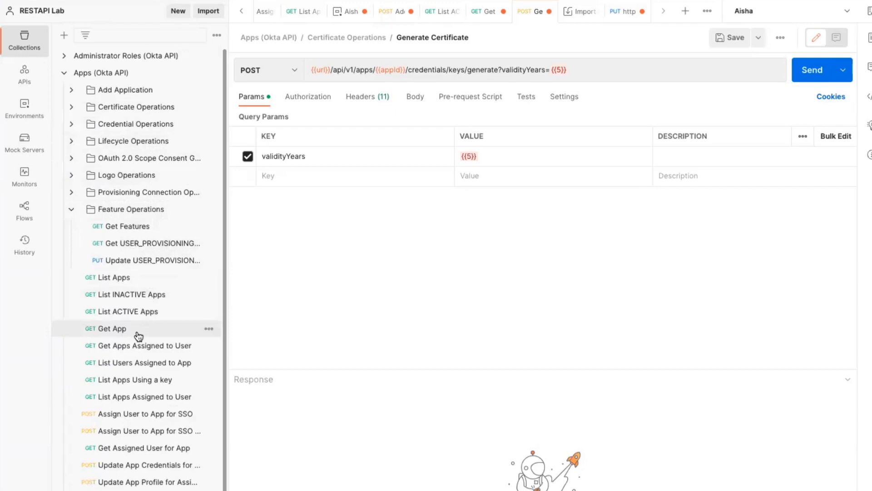
# Resend Get App and copy the signing certificate kid from the 200 OK response.
pyautogui.click(113, 328)
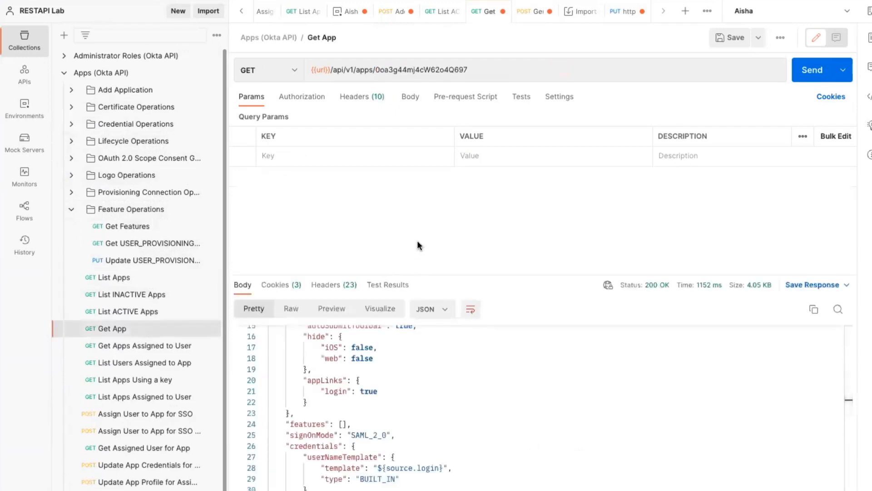
pyautogui.click(822, 70)
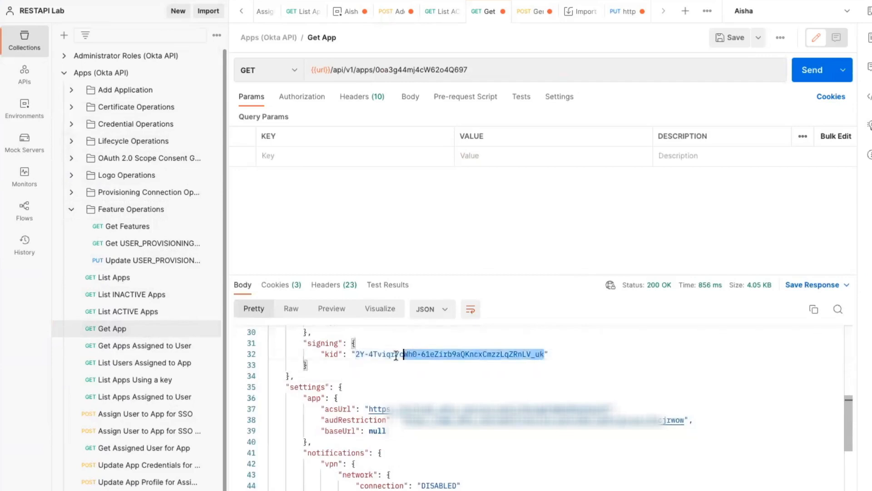
pyautogui.rightClick(395, 355)
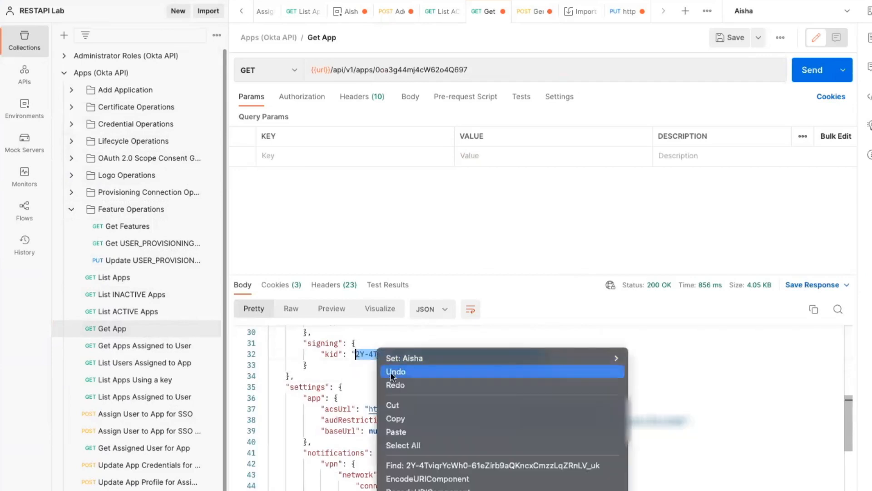
pyautogui.click(137, 107)
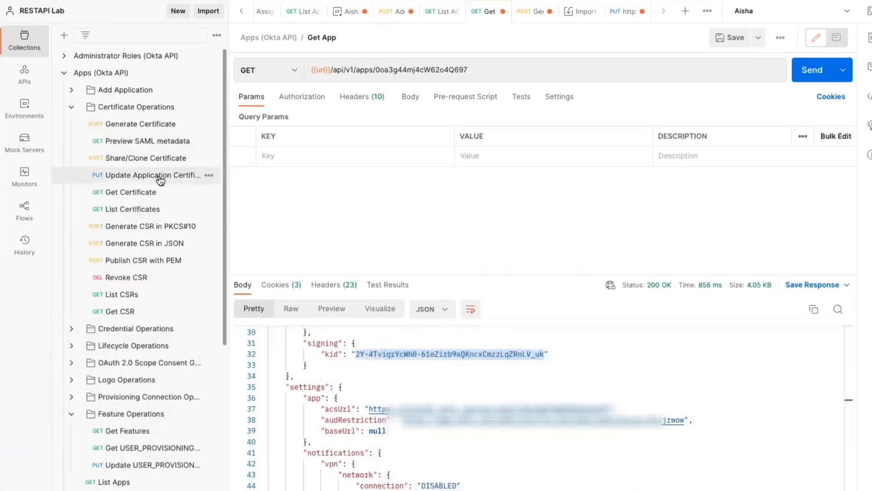
# Open the Get Certificate request and select the kid in its URL.
pyautogui.click(131, 192)
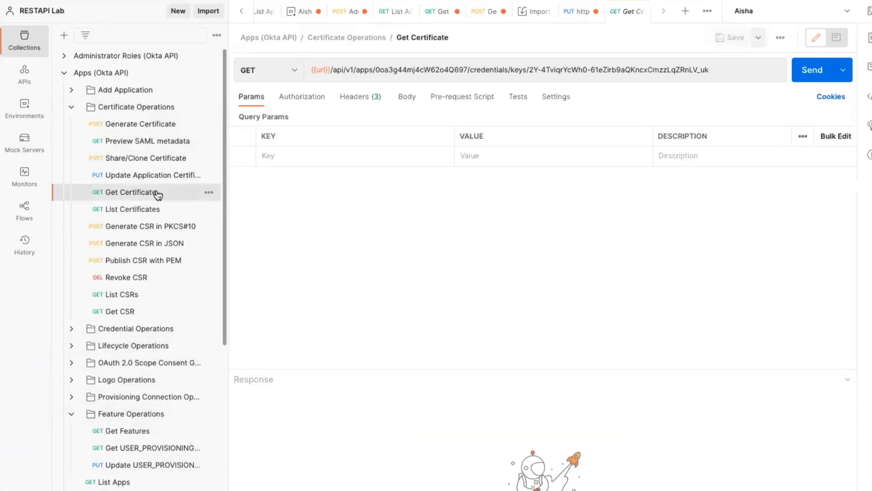
pyautogui.click(129, 192)
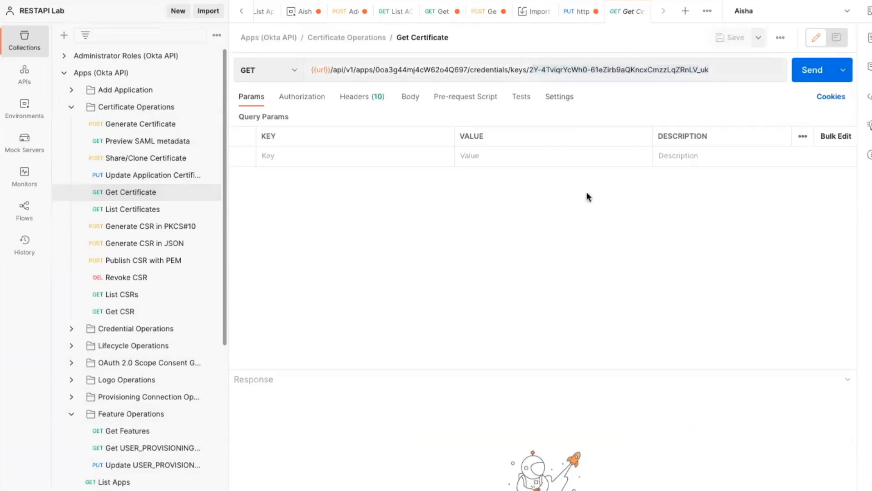
pyautogui.click(812, 70)
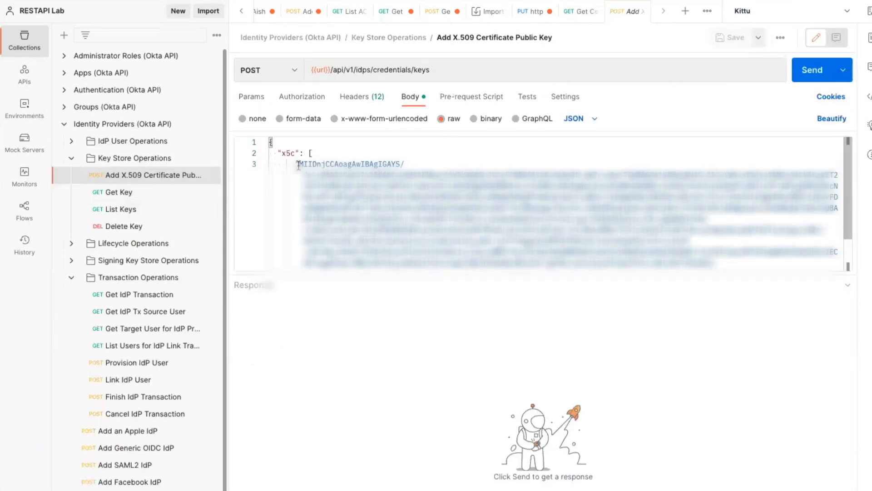
pyautogui.moveTo(683, 330)
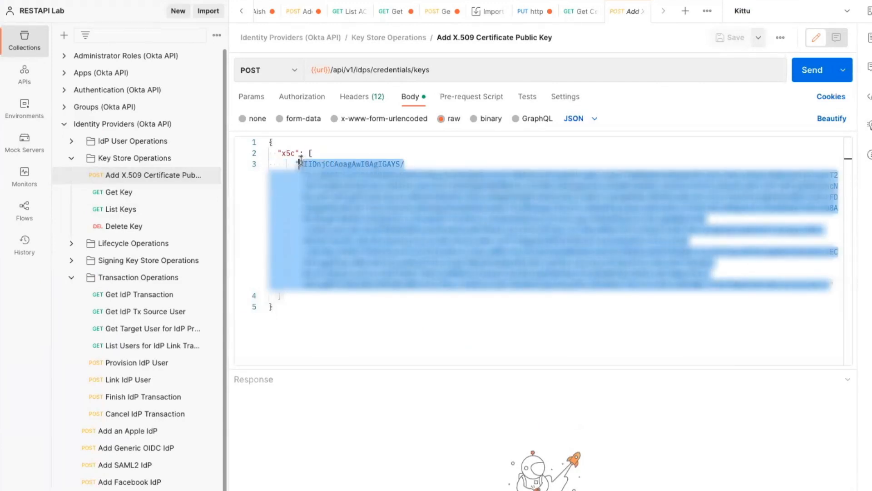
# Replace the x5c body with certificate MIIDnjCCAoagAwIBAgIGAYS and send the upload.
pyautogui.press('Delete')
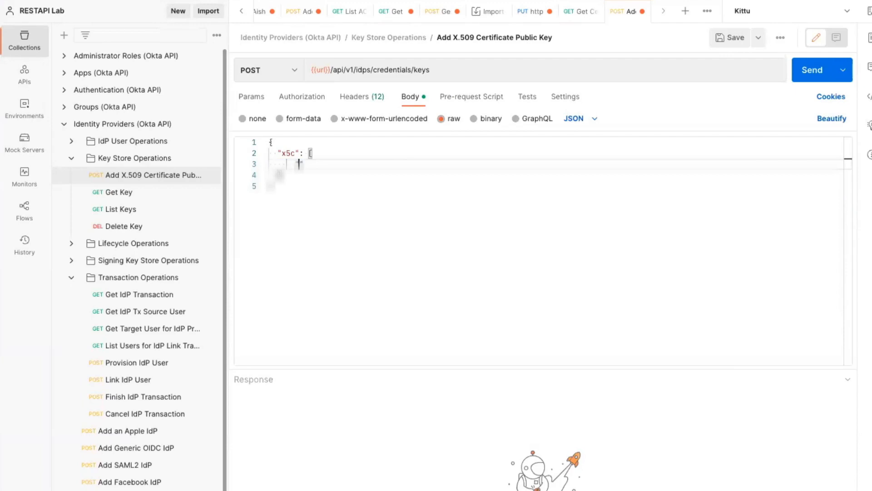
pyautogui.write('MIIDnjCCAoagAwIBAgIGAYS/')
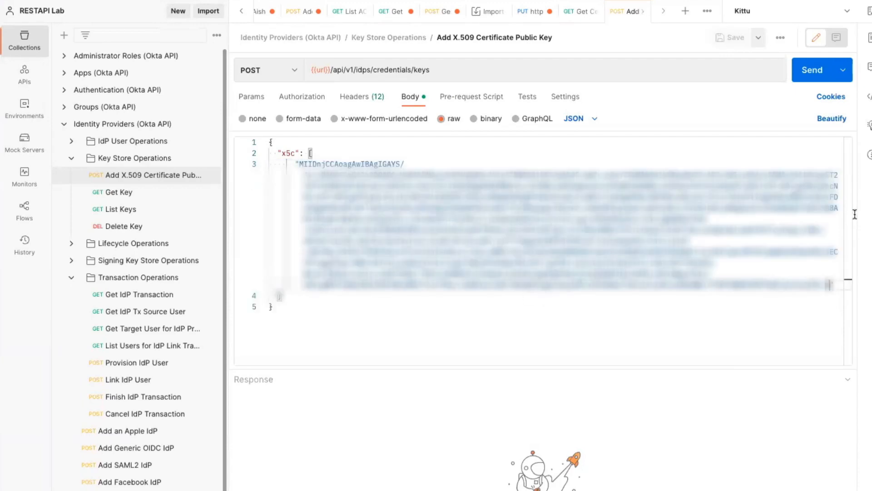
pyautogui.click(812, 70)
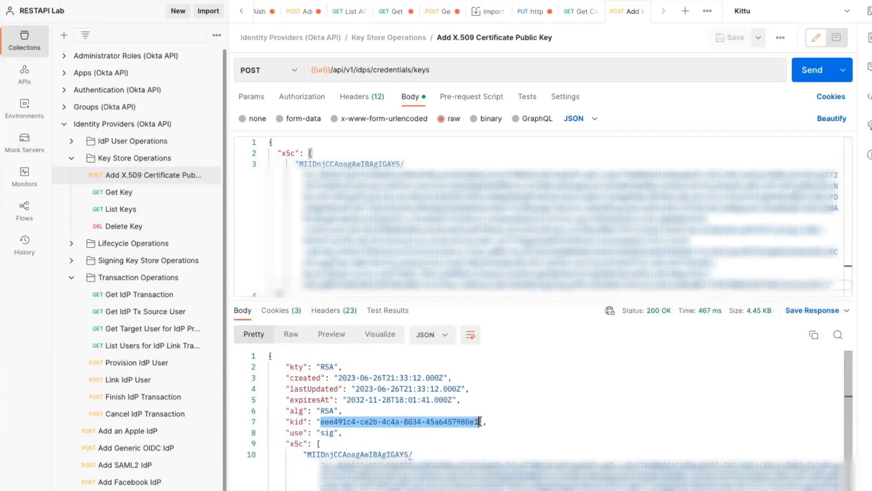
pyautogui.moveTo(164, 357)
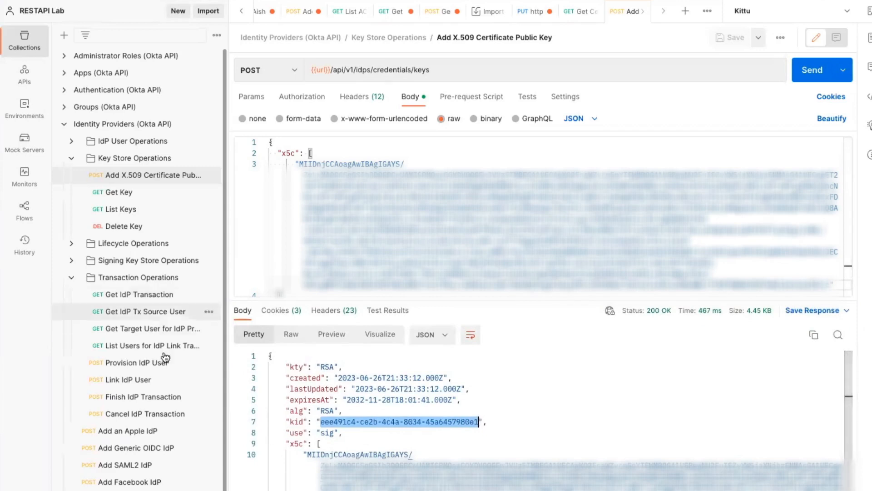
# Set Add SAML2 IdP trust kid to eee491c4-ce2b-4c4a-8034-45a6457980e3 and send it.
pyautogui.click(127, 464)
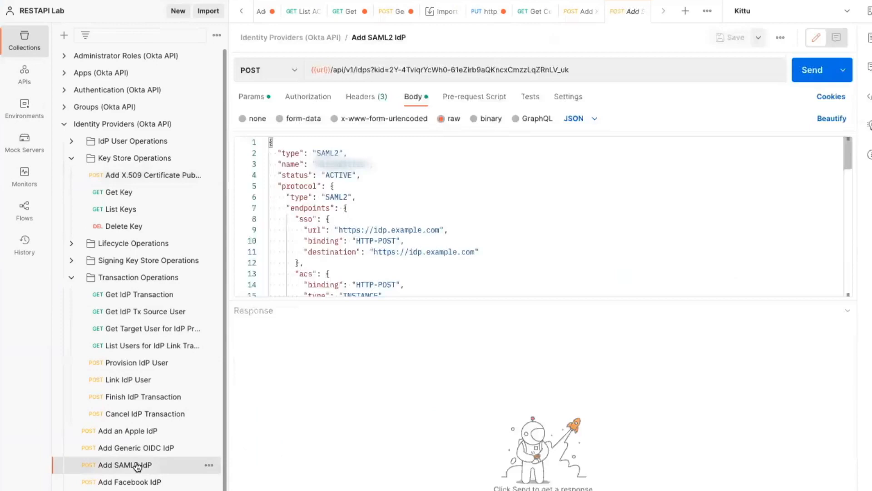
pyautogui.scroll(-3)
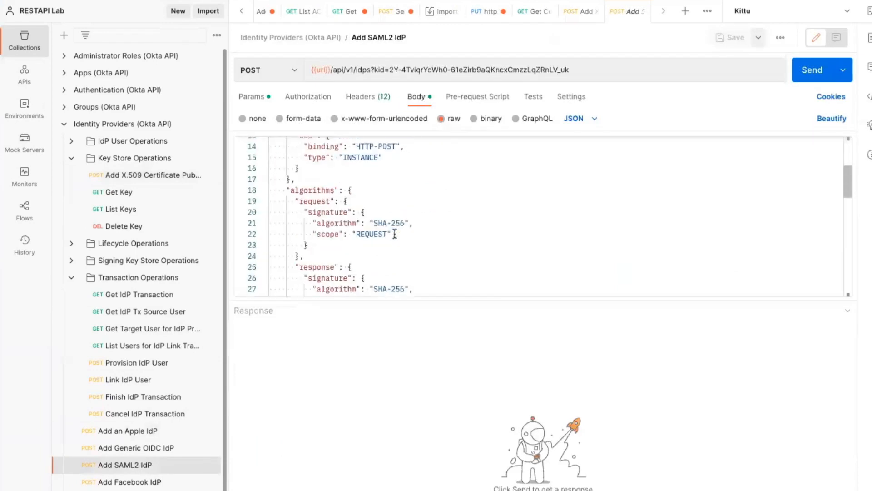
pyautogui.scroll(-3)
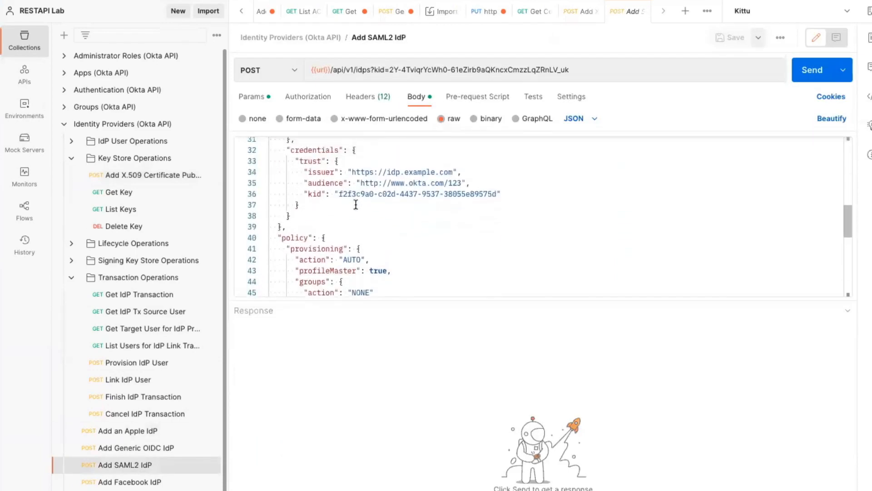
pyautogui.doubleClick(419, 194)
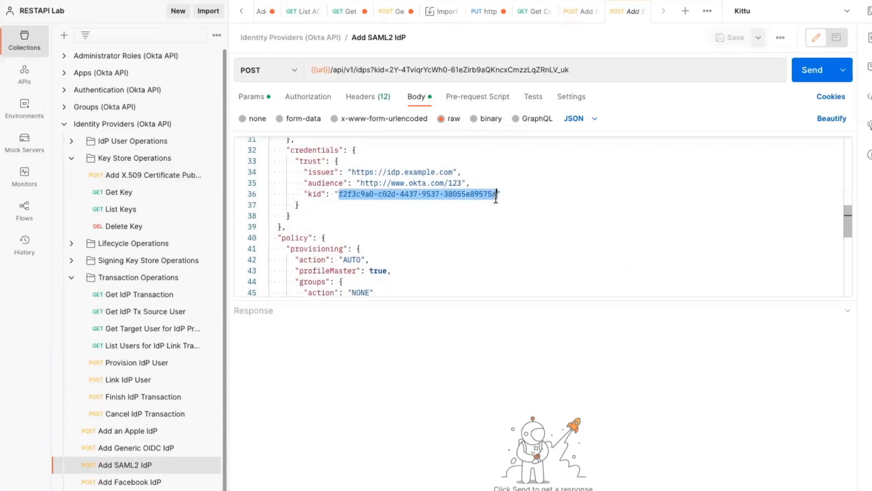
pyautogui.write('eee491c4-ce2b-4c4a-8034-45a6457980e3')
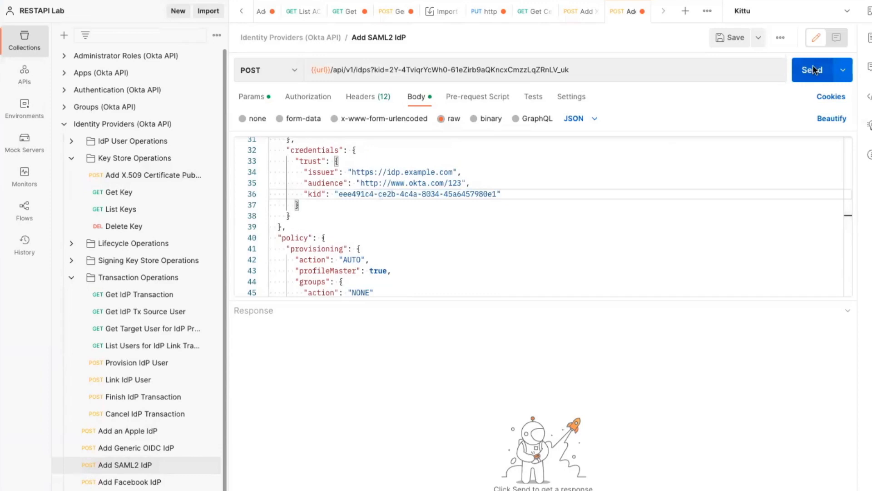
pyautogui.click(813, 69)
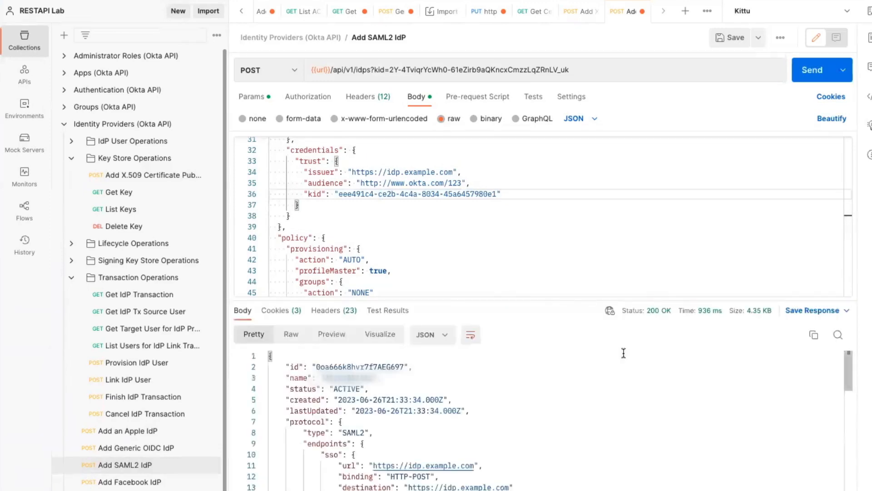